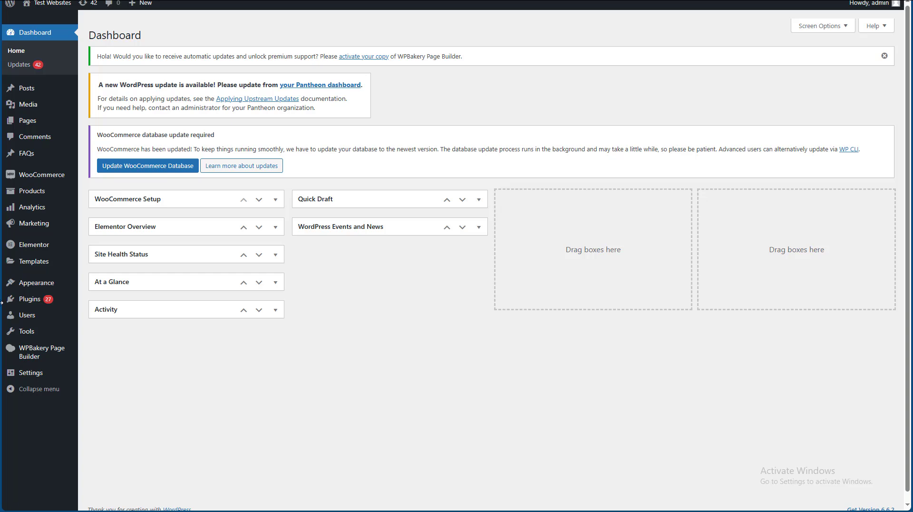
mouse_move(29, 299)
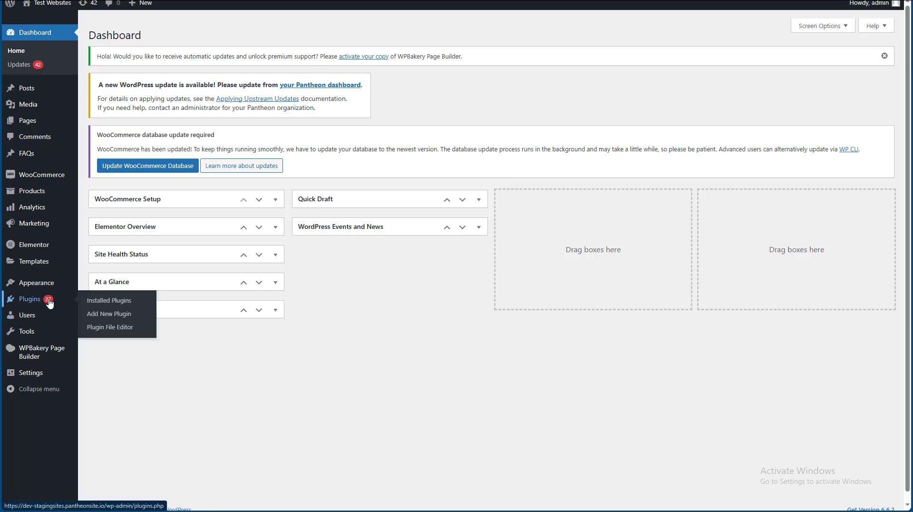
Search the Add Plugins directory for 'Public Post Preview'.
left_click(108, 313)
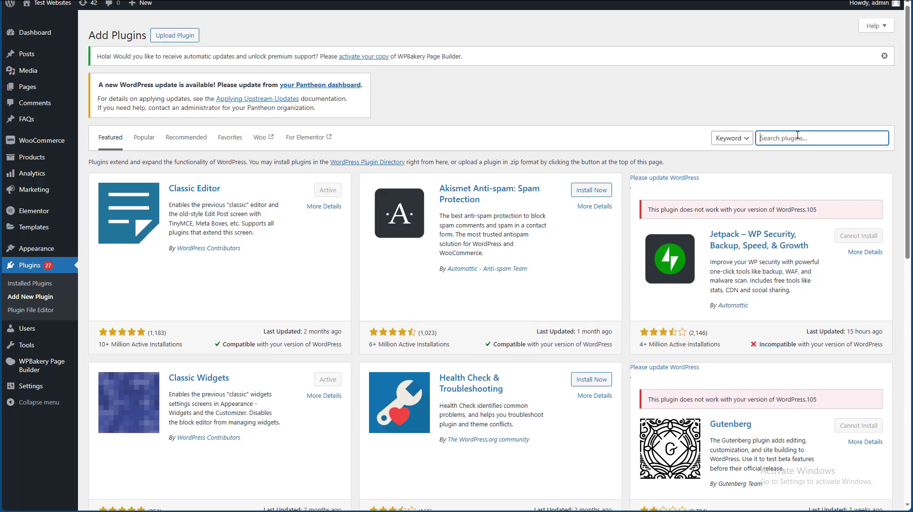
type("Public Post Preview")
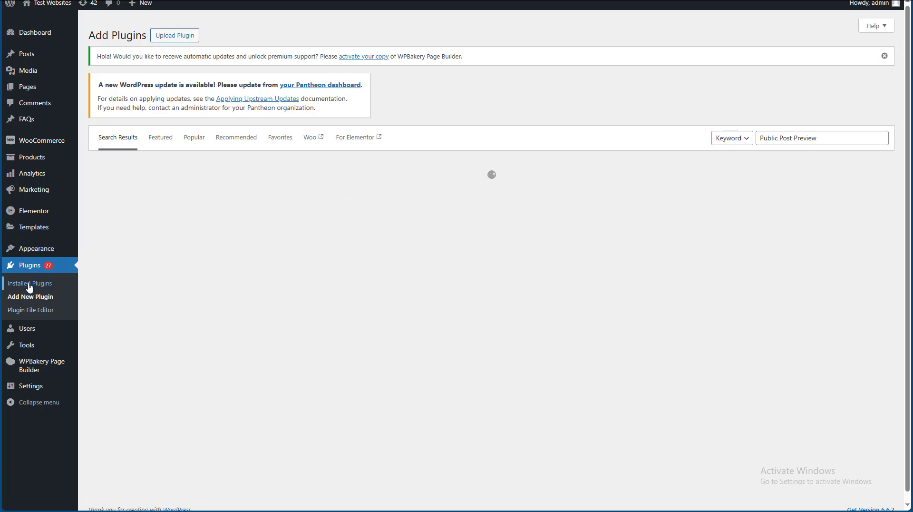
Activate Public Post Preview from the Installed Plugins list, making six active plugins.
left_click(31, 283)
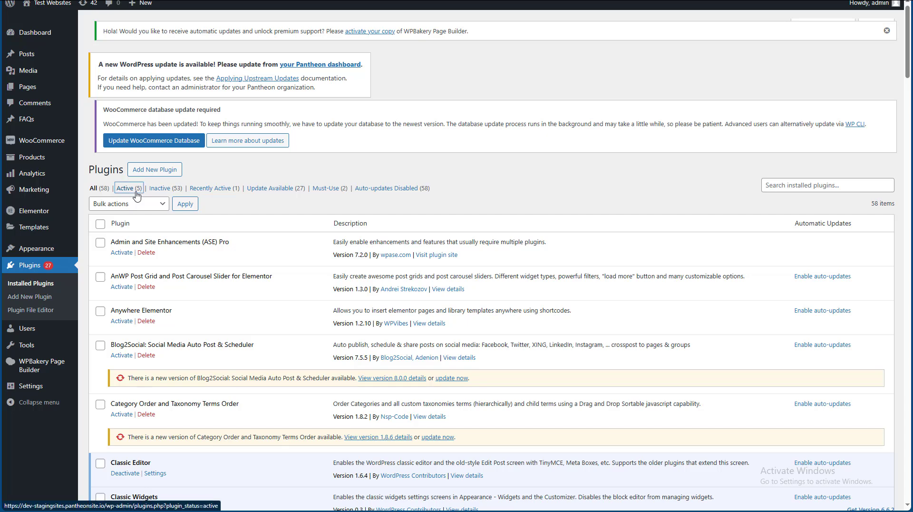
left_click(95, 188)
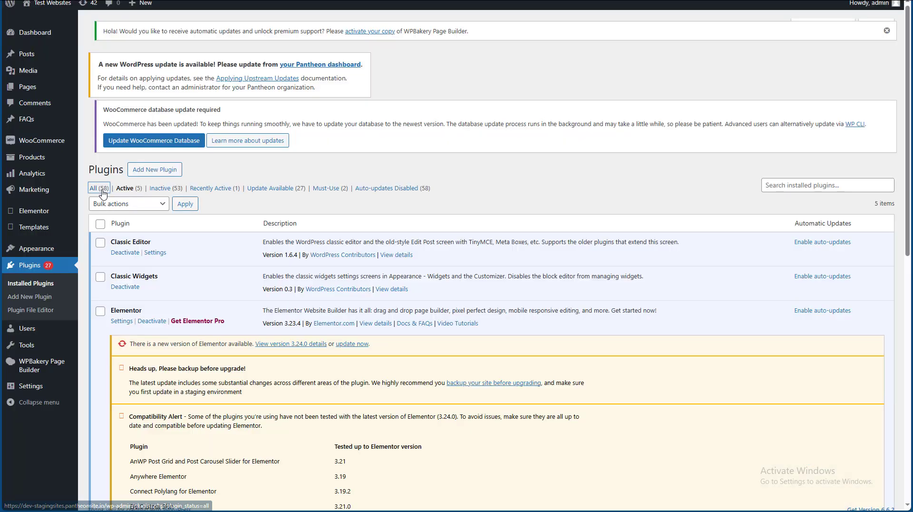
left_click(98, 188)
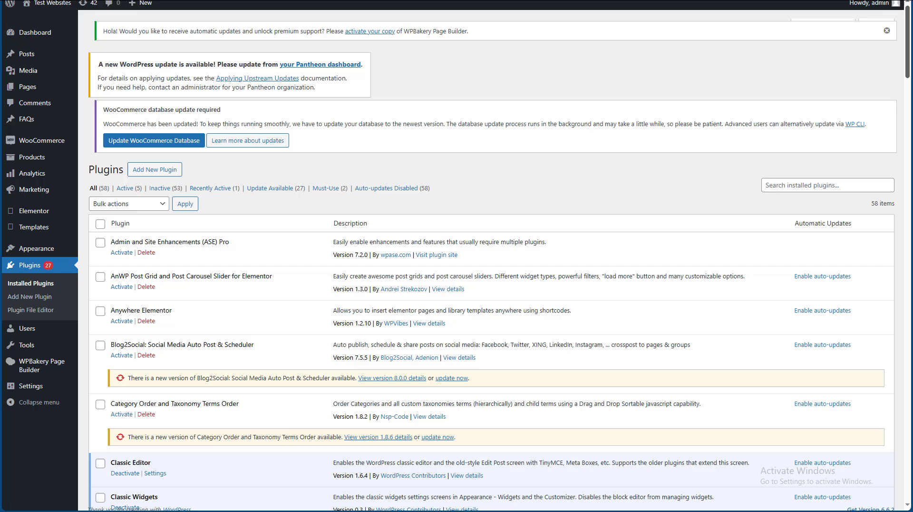
scroll("down", 3)
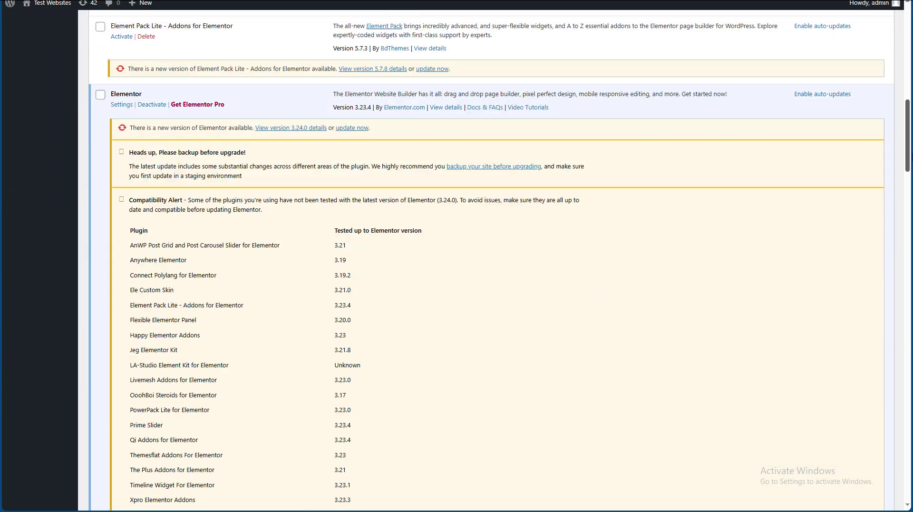
scroll("down", 3)
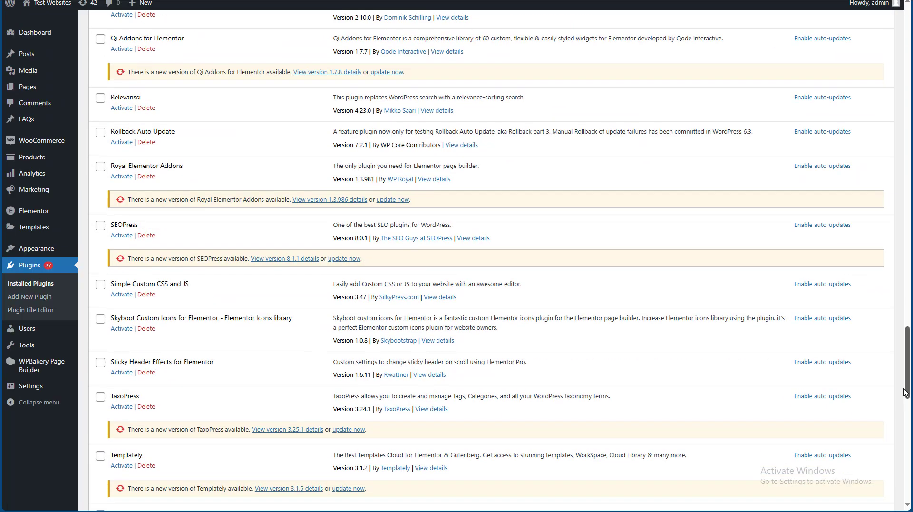
scroll("up", 3)
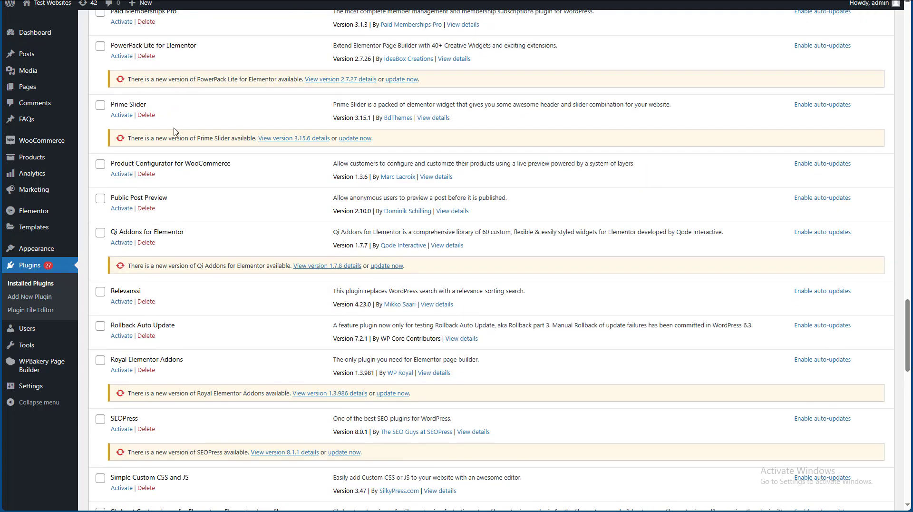
mouse_move(121, 208)
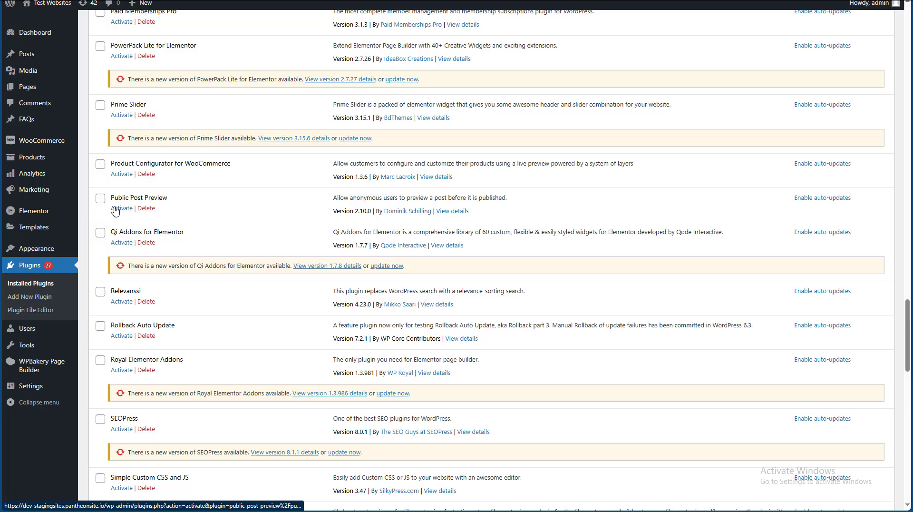
left_click(120, 208)
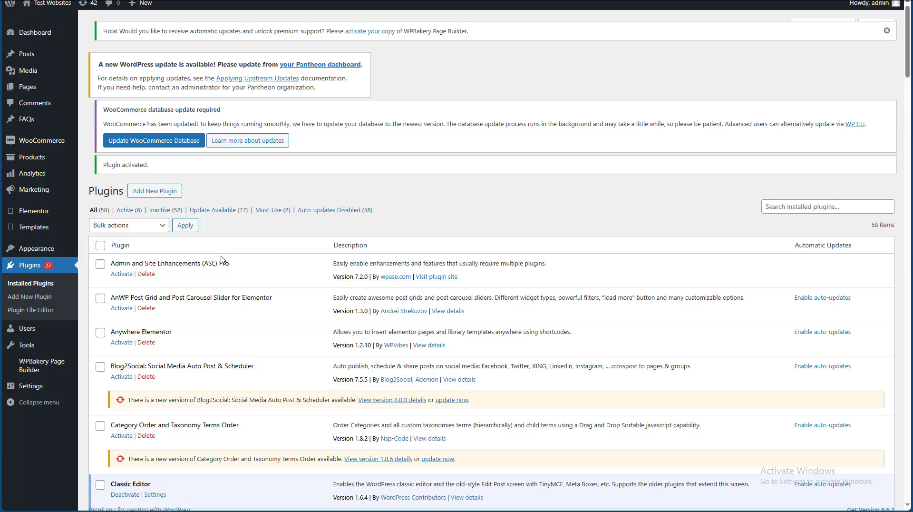
mouse_move(35, 32)
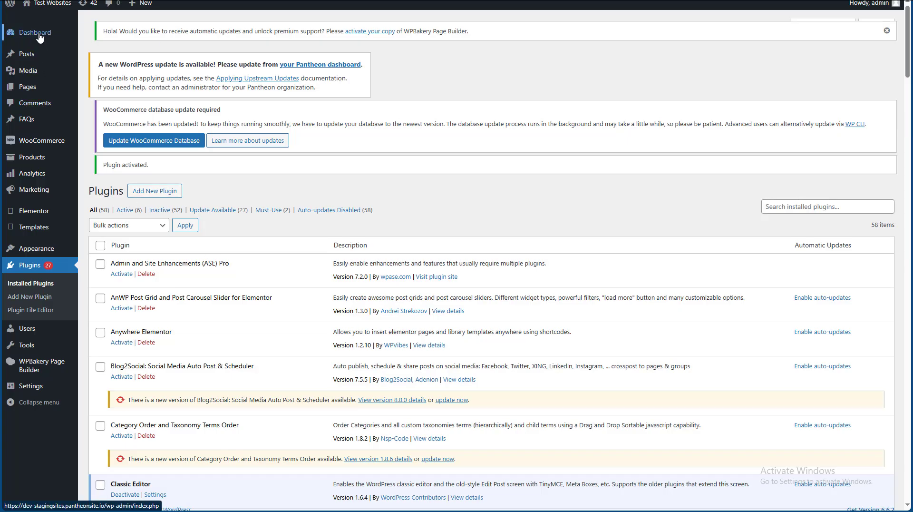
From the dashboard, open the published Post 4 in the post editor.
left_click(33, 32)
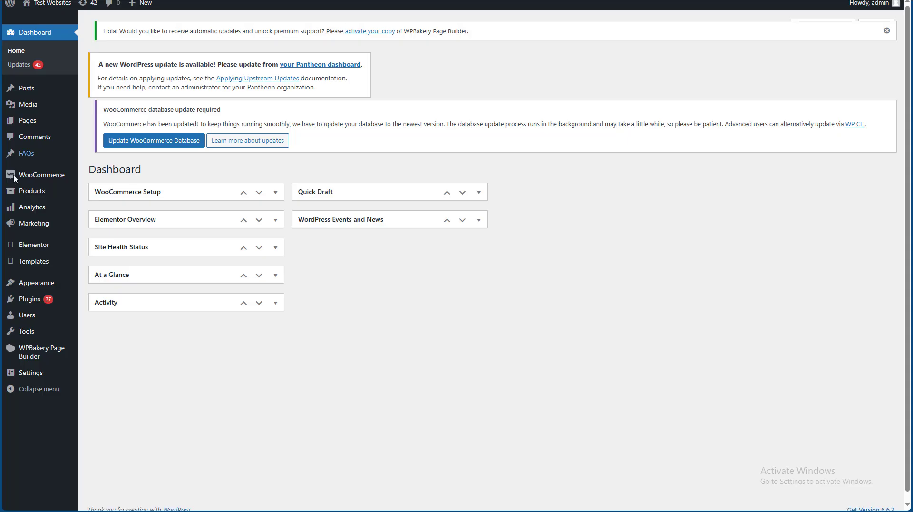
mouse_move(26, 88)
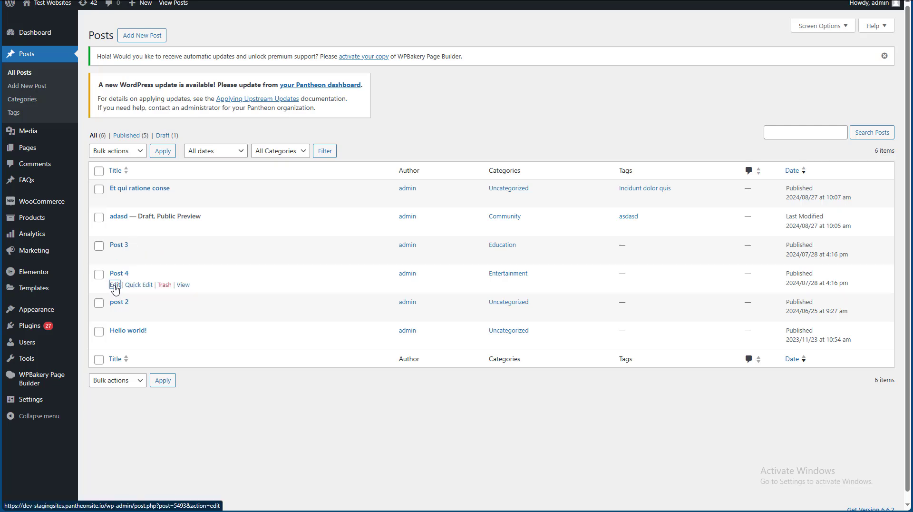
left_click(114, 285)
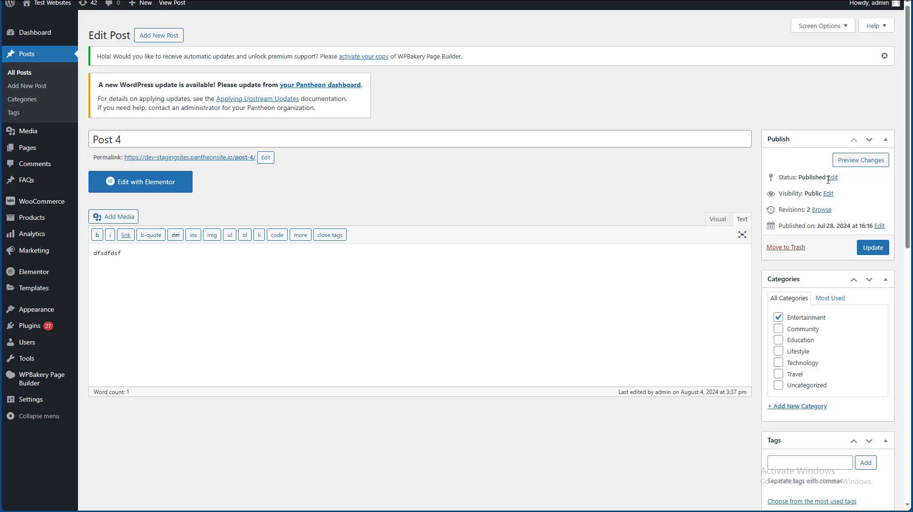
Switch Post 4's status to Draft, update it, and return to the posts list.
left_click(832, 177)
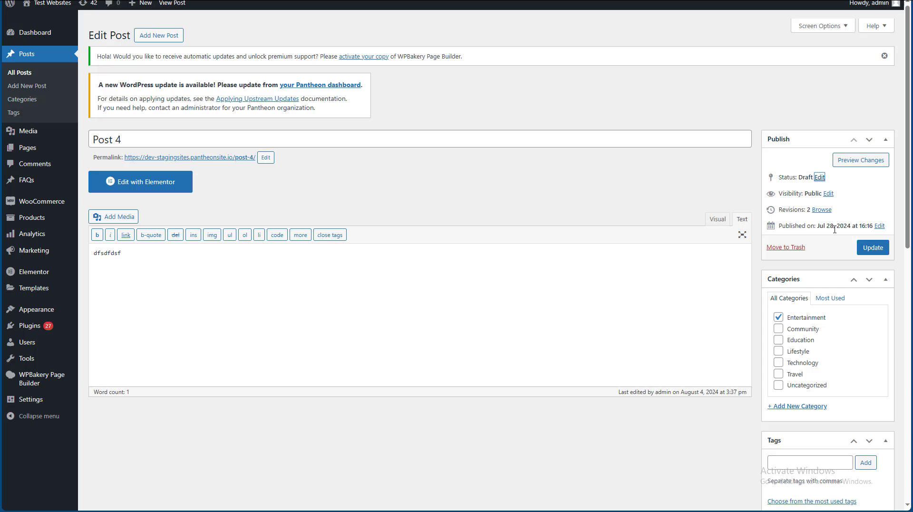
left_click(872, 247)
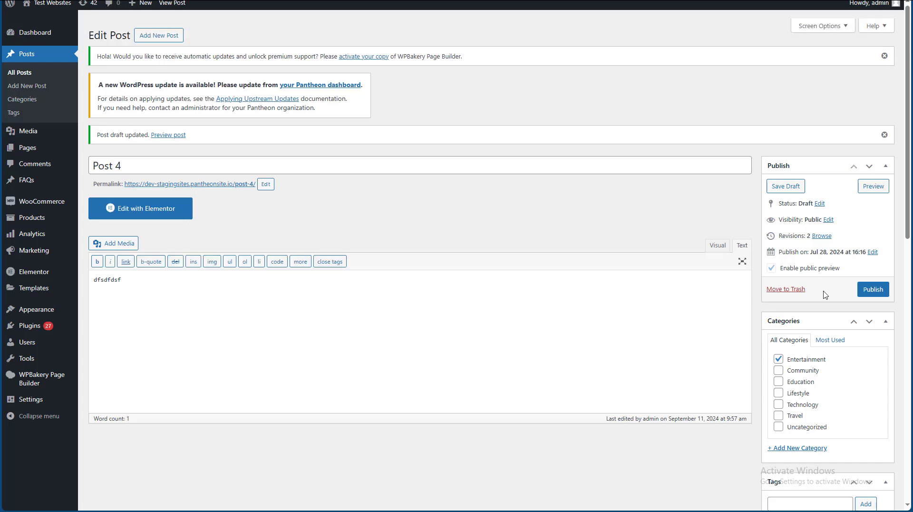
mouse_move(166, 198)
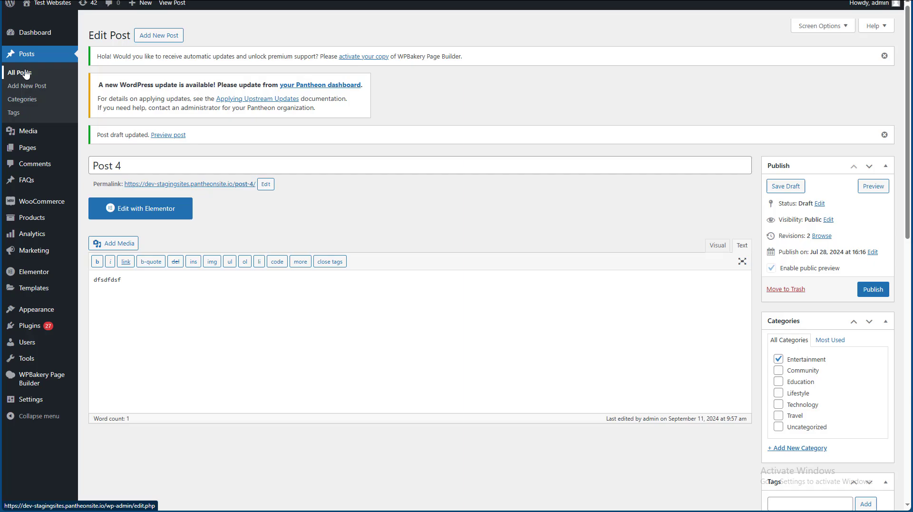
left_click(19, 72)
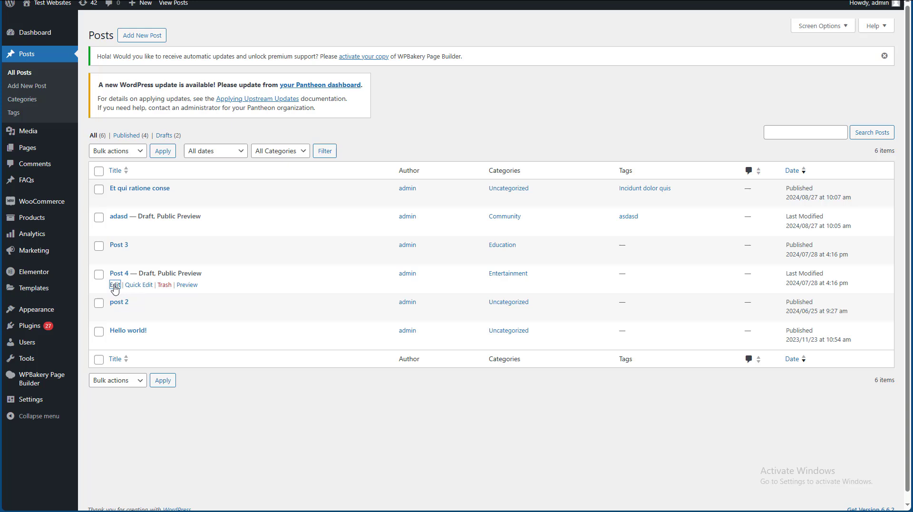
Reopen draft Post 4 and select its shareable public preview URL.
left_click(114, 285)
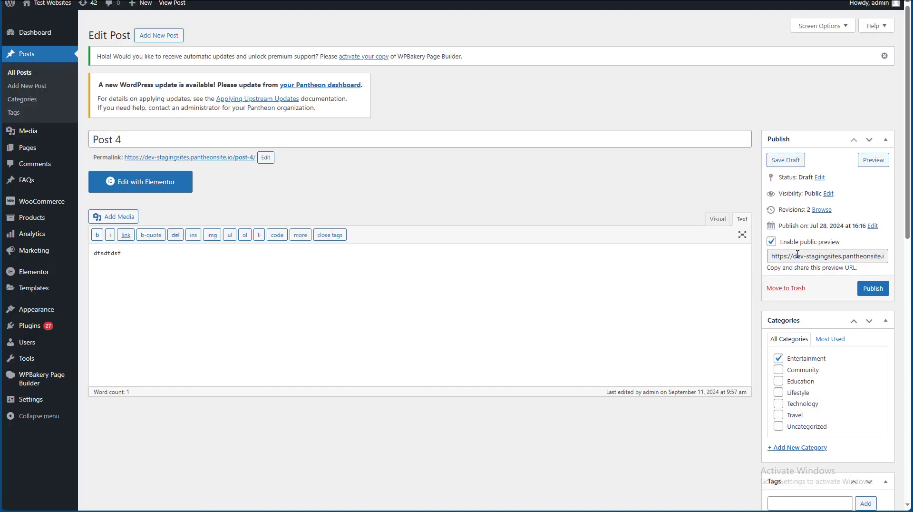
left_click(826, 256)
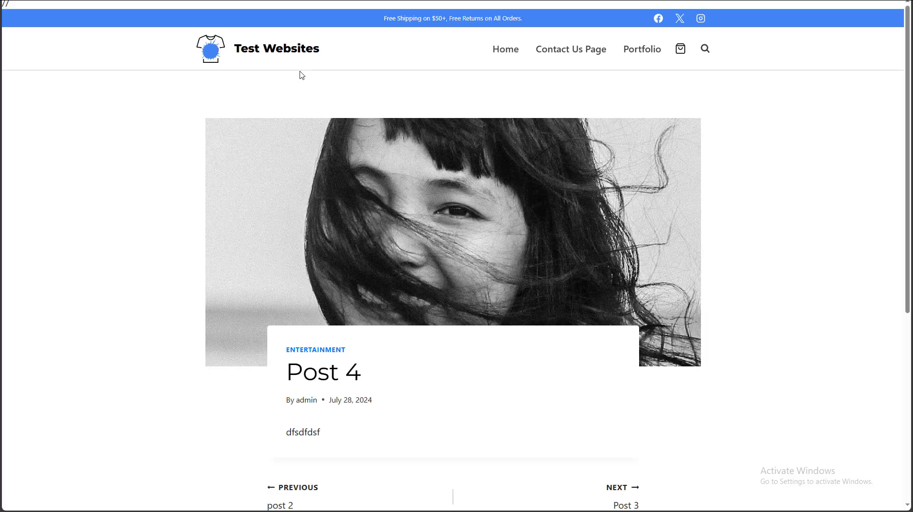
mouse_move(420, 84)
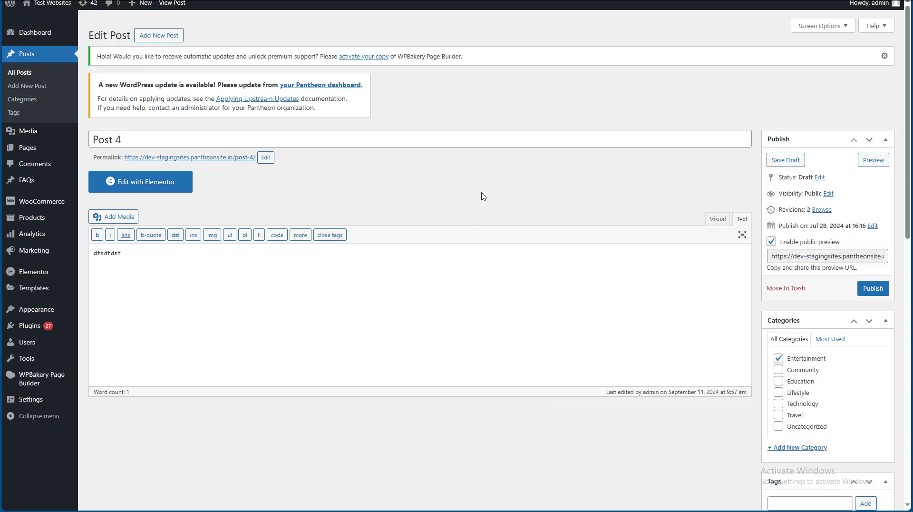
Scroll through Post 4's editor with the preview URL shown.
scroll("down", 3)
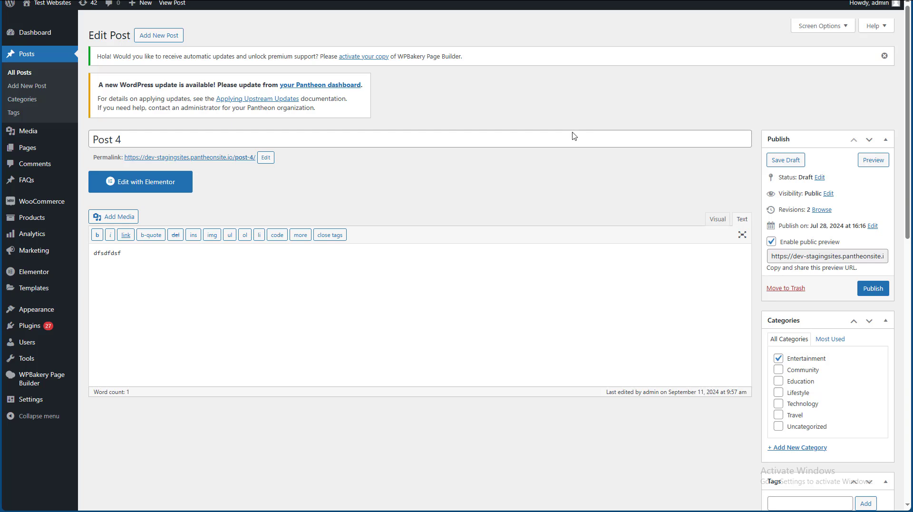
mouse_move(530, 136)
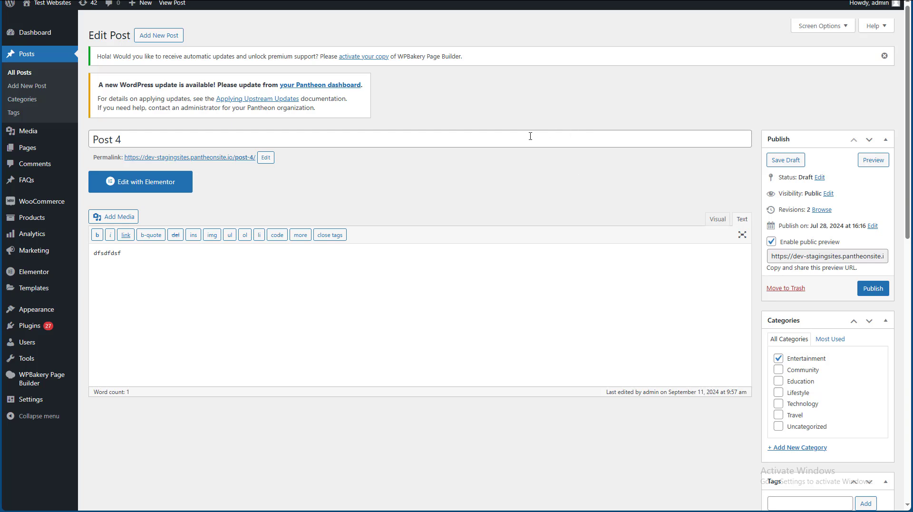